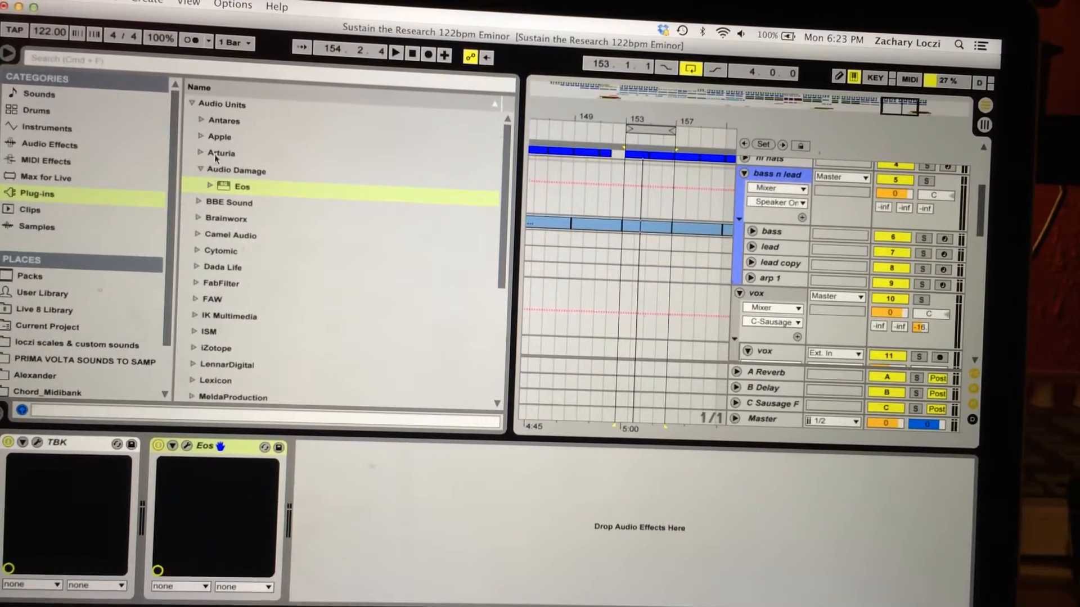
Load the Audio Damage Eos reverb plug-in onto the clap track.
{"action": "left_click", "coordinate": [235, 170]}
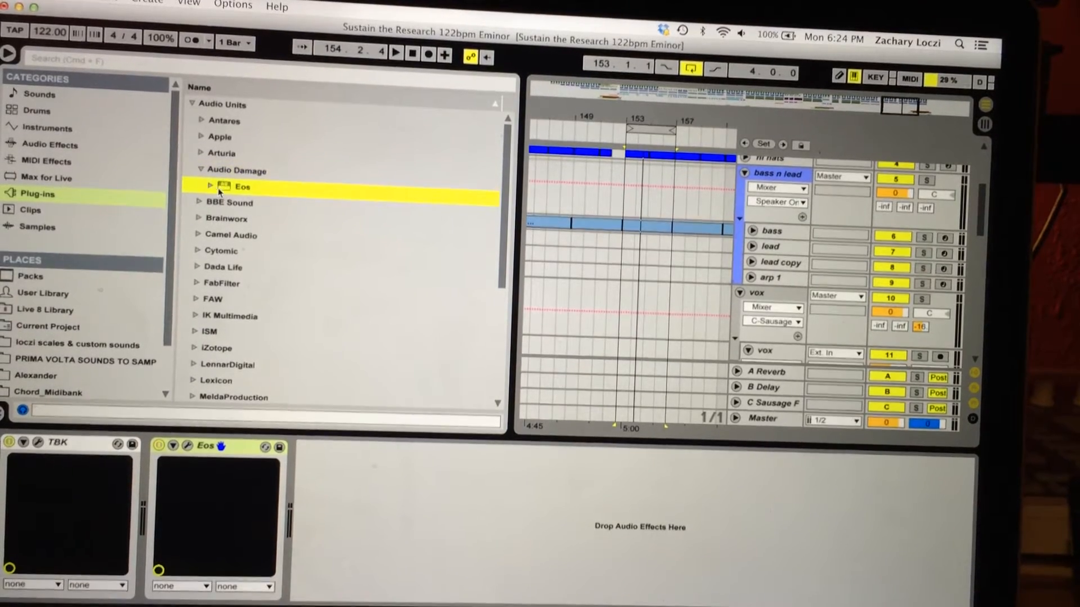
{"action": "double_click", "coordinate": [243, 186]}
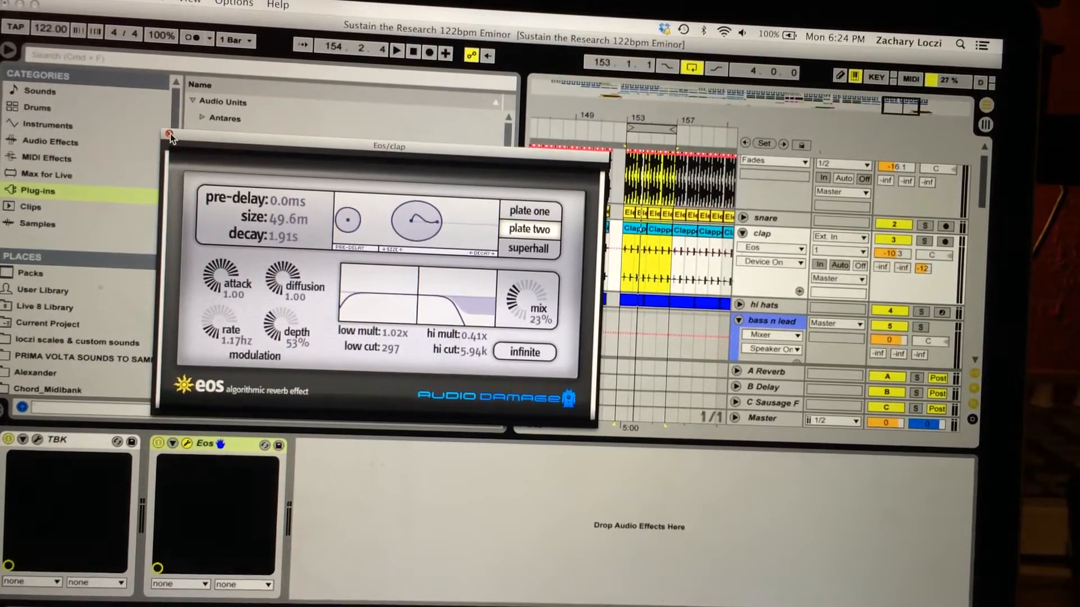
Close the Eos reverb plug-in window.
{"action": "left_click", "coordinate": [168, 136]}
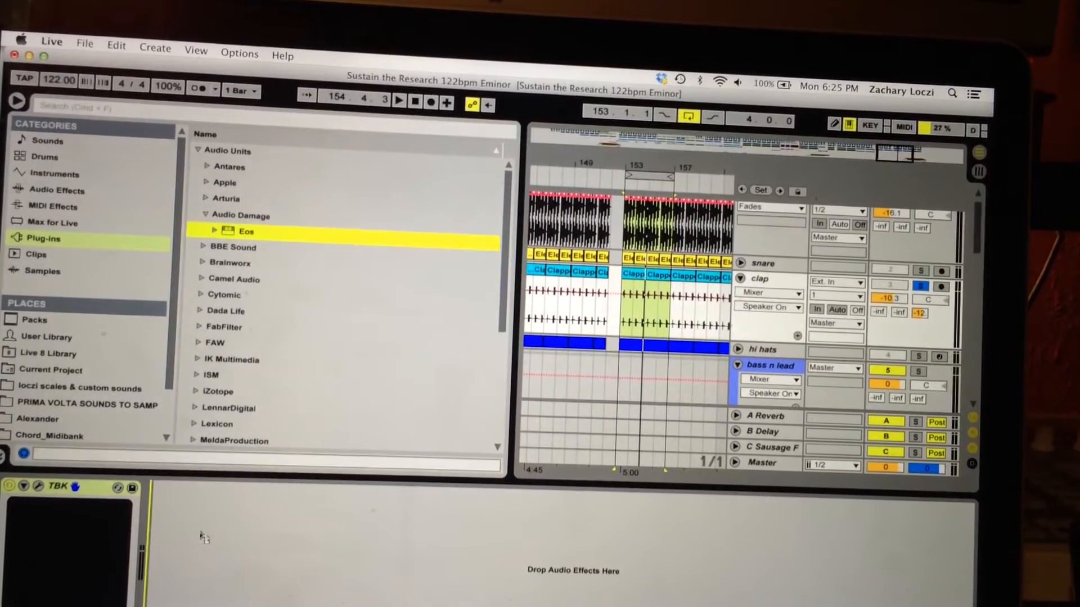
{"action": "double_click", "coordinate": [245, 231]}
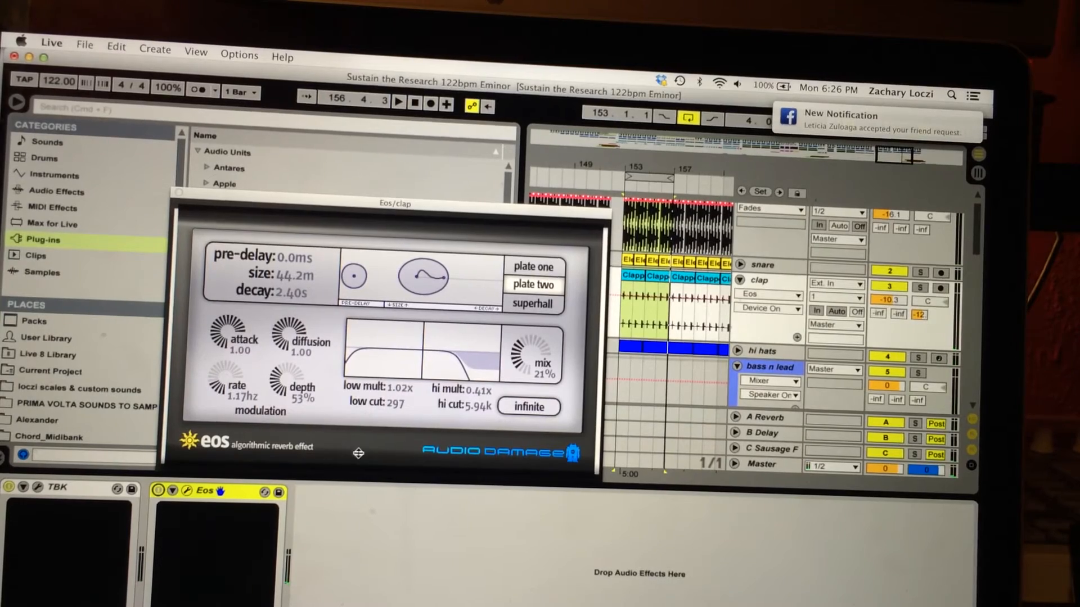
{"action": "mouse_move", "coordinate": [626, 435]}
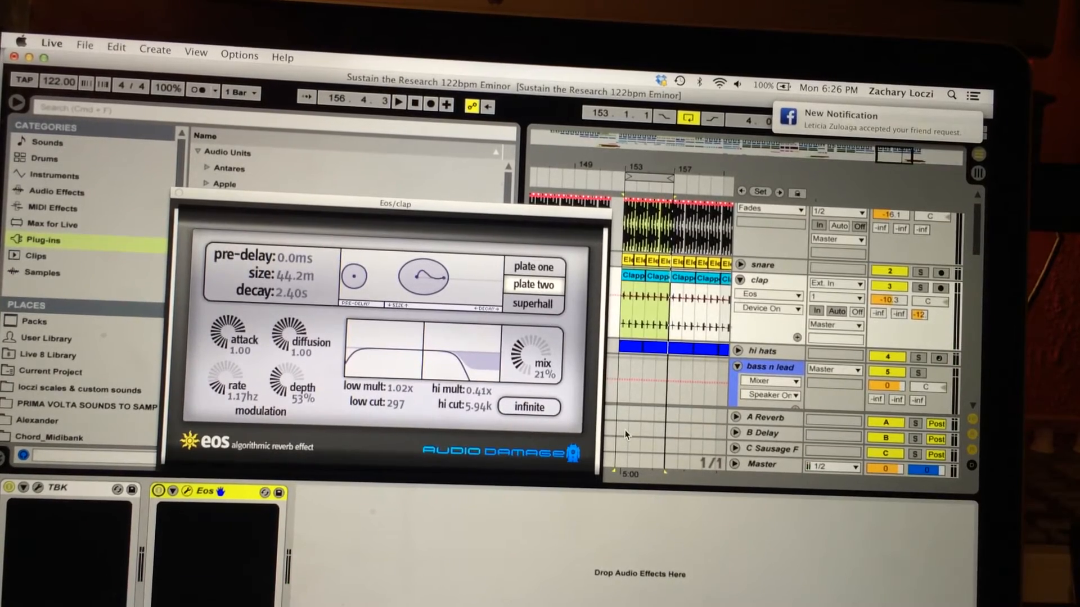